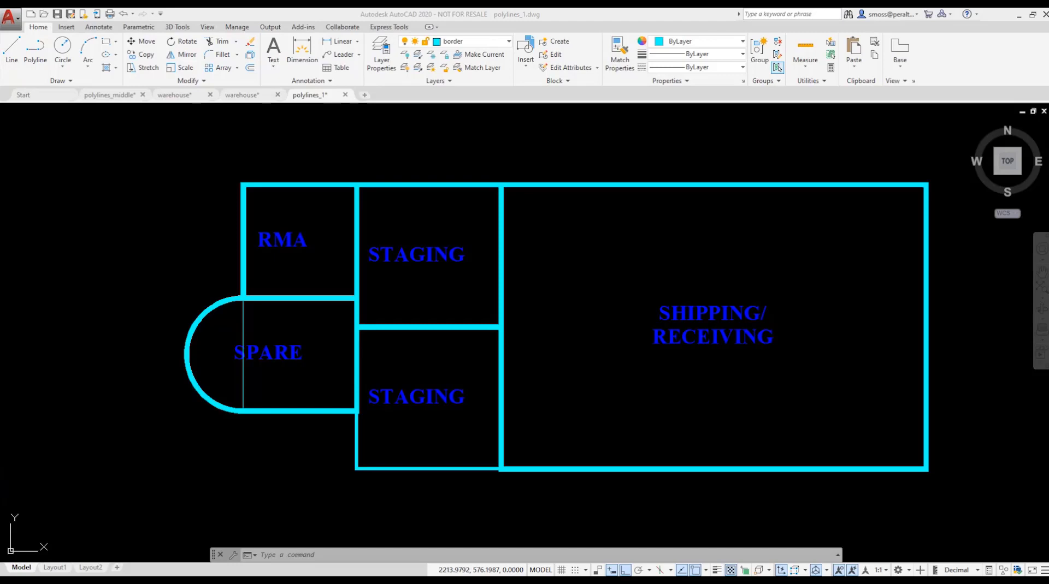
mouse_move(128, 328)
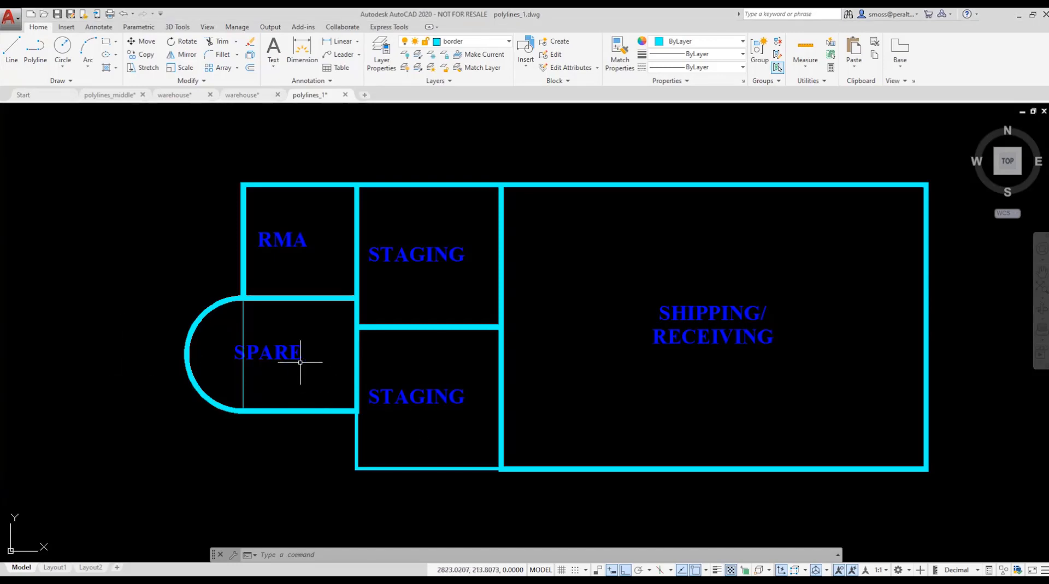
- Select SPARE plus all similar labels and set Justify to Middle center in Properties
left_click(268, 352)
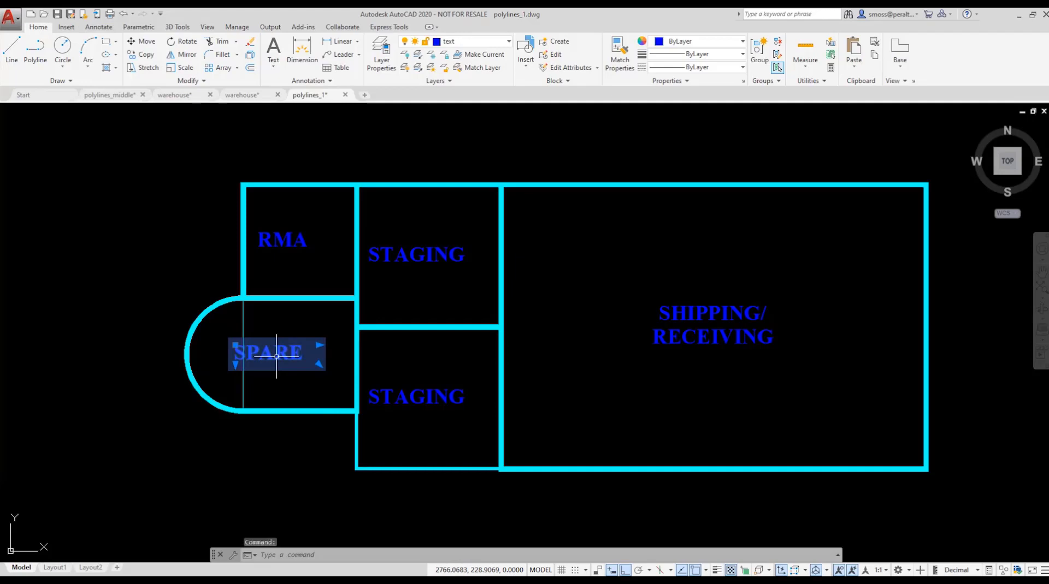
right_click(277, 356)
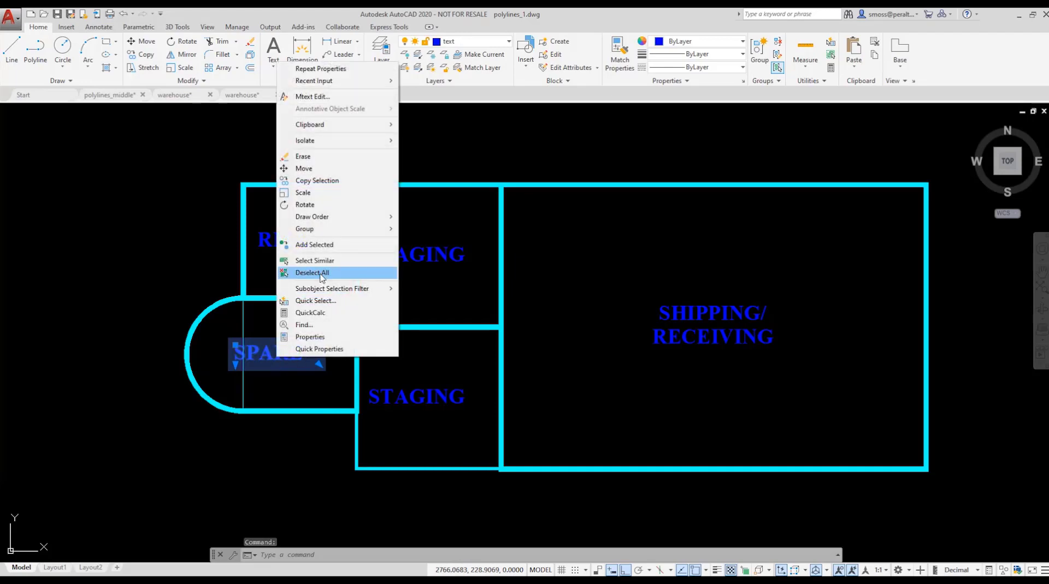
left_click(315, 260)
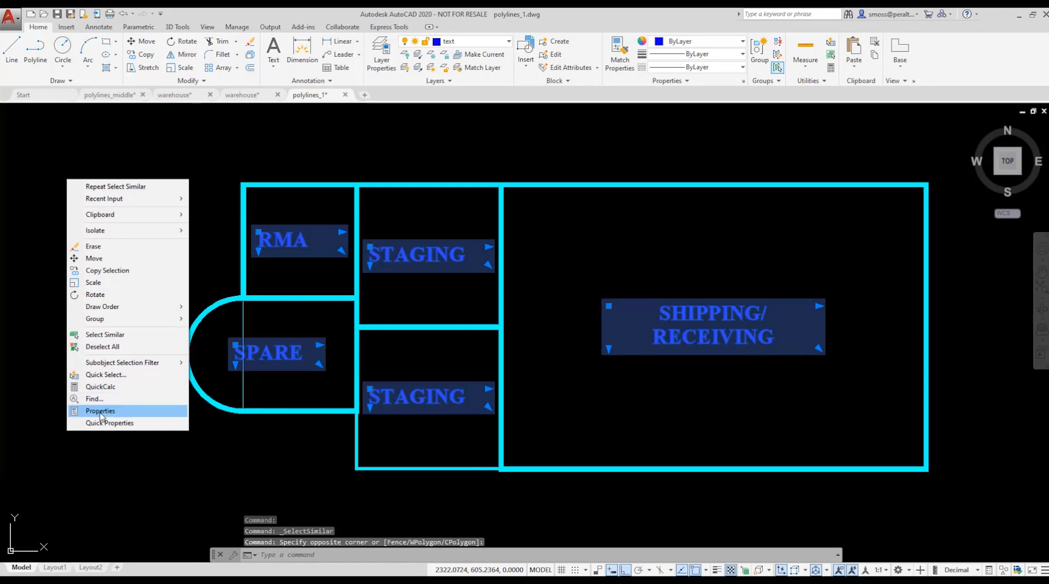
left_click(99, 410)
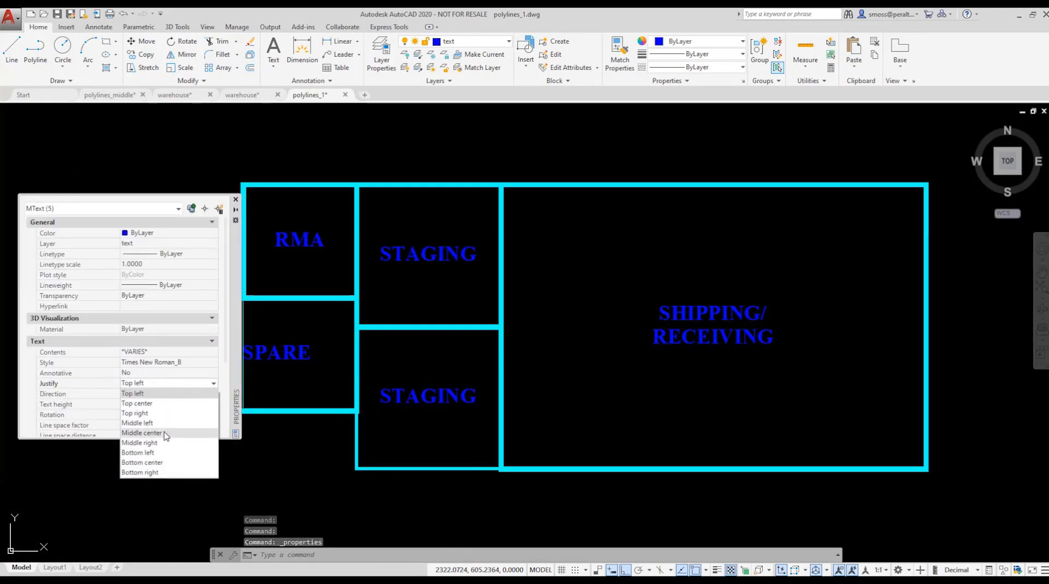
left_click(141, 433)
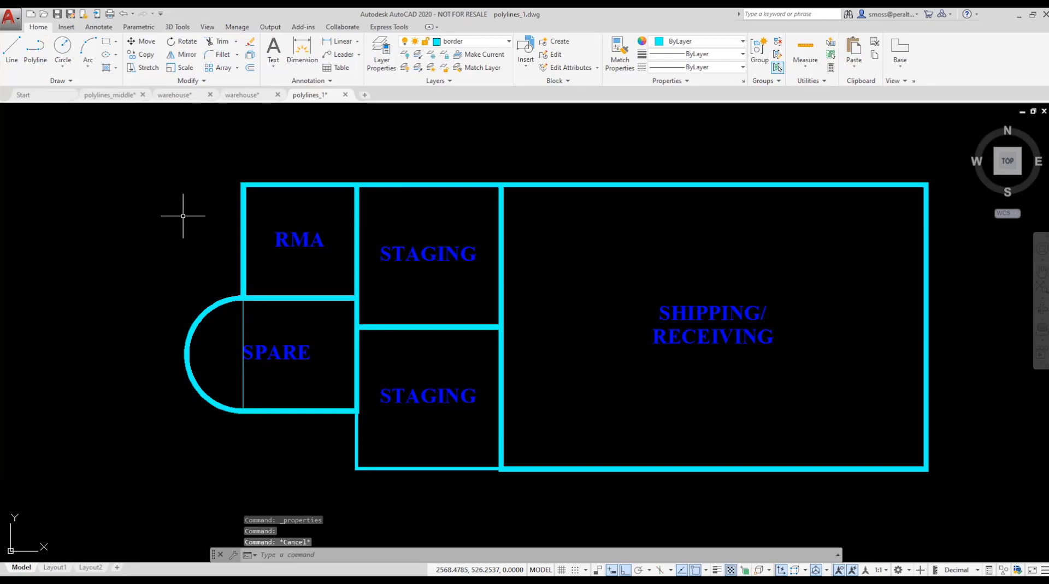
left_click(276, 352)
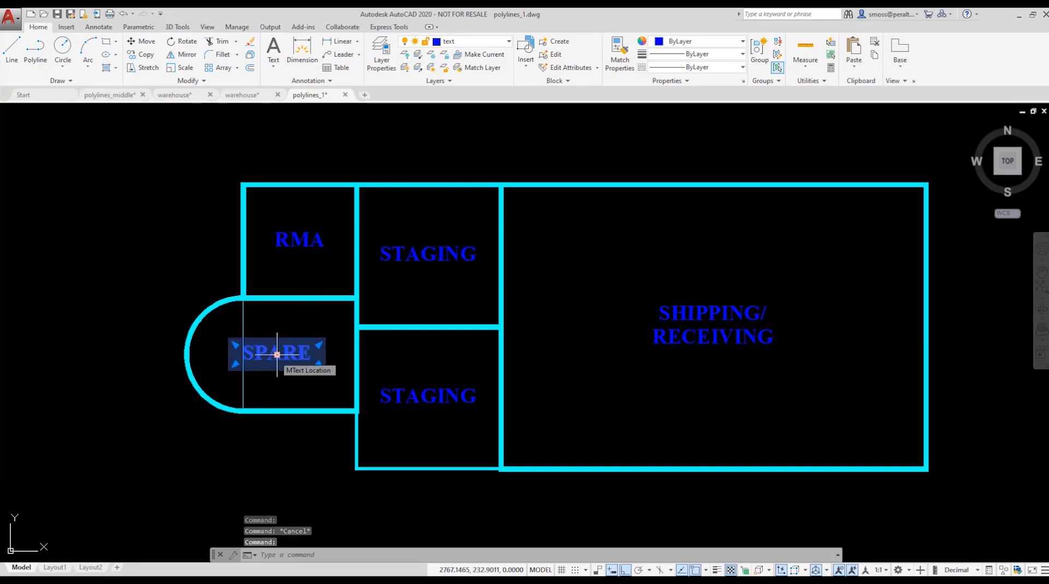
left_click(277, 355)
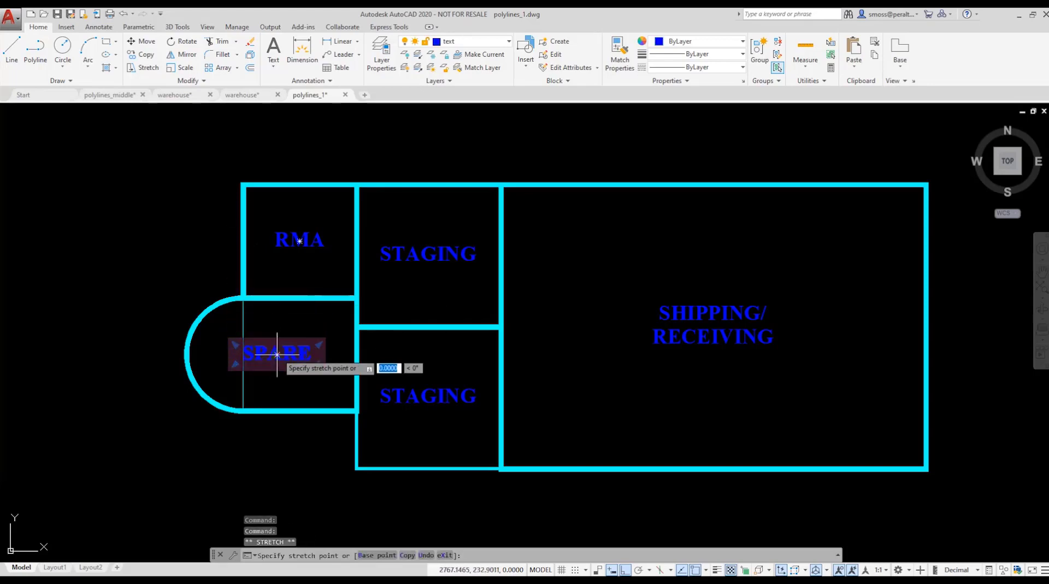
key("Escape")
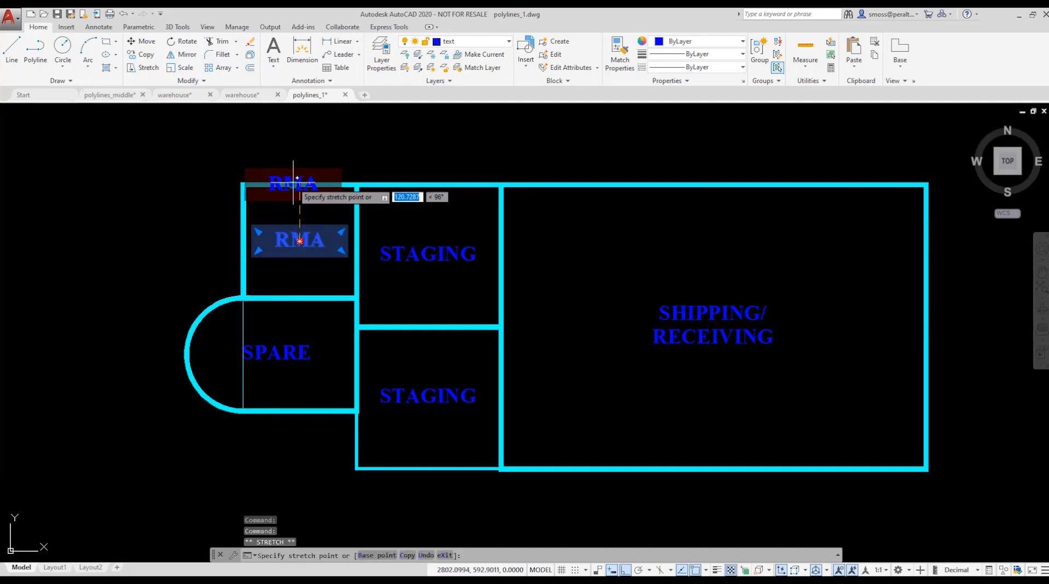
left_click(432, 277)
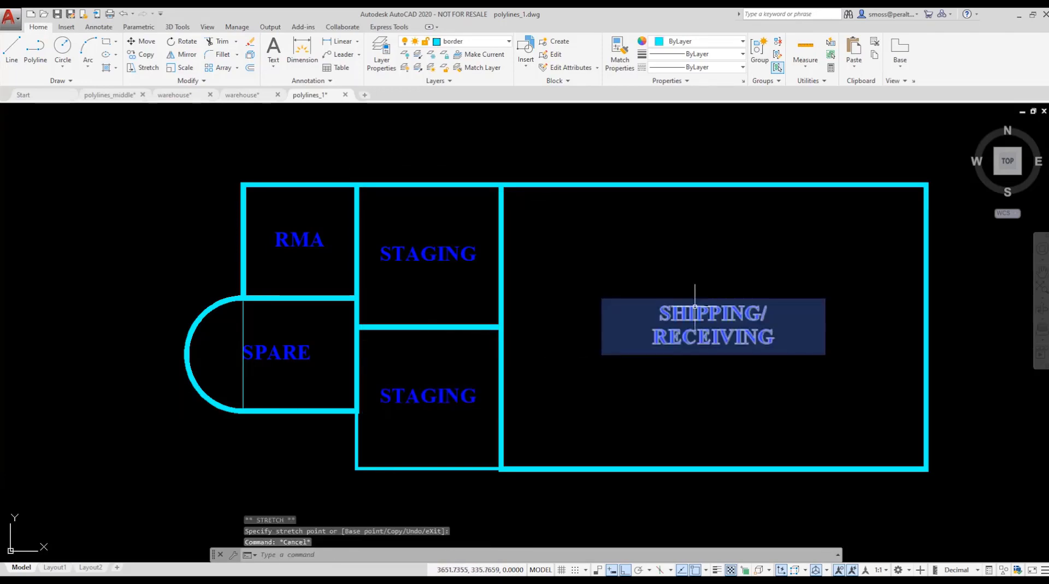
left_click(712, 326)
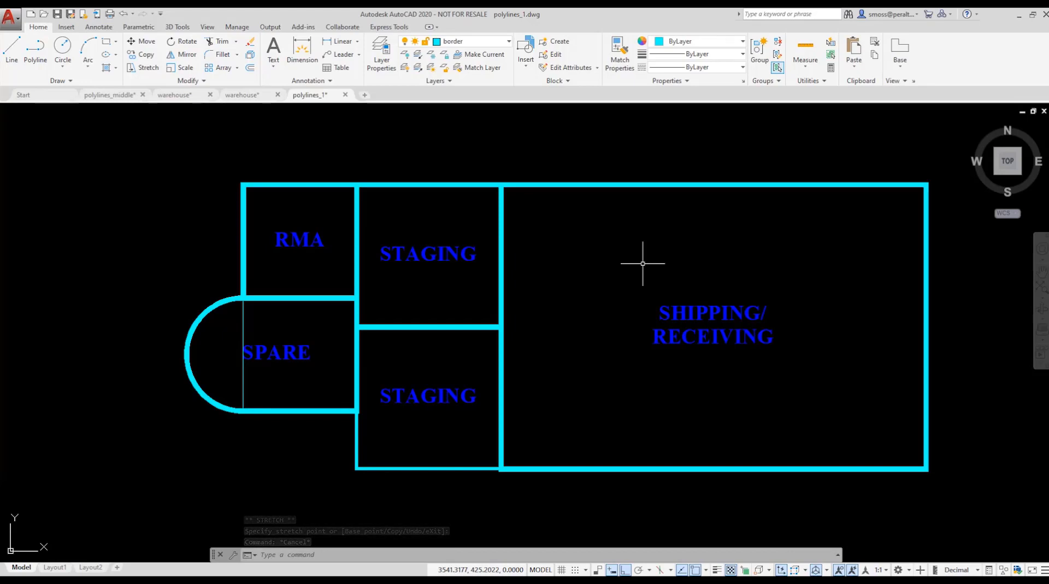
key("Escape")
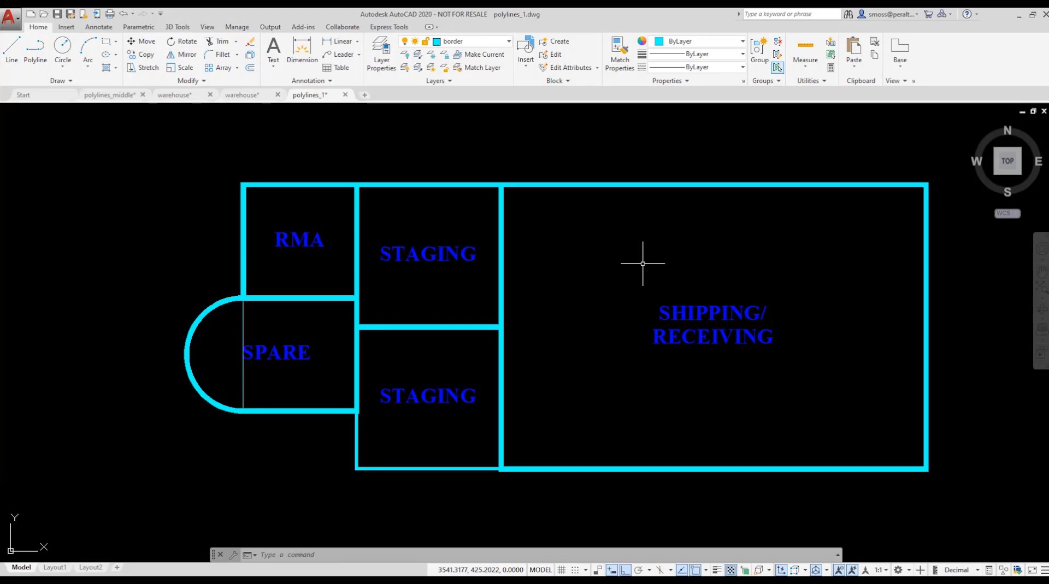
mouse_move(433, 513)
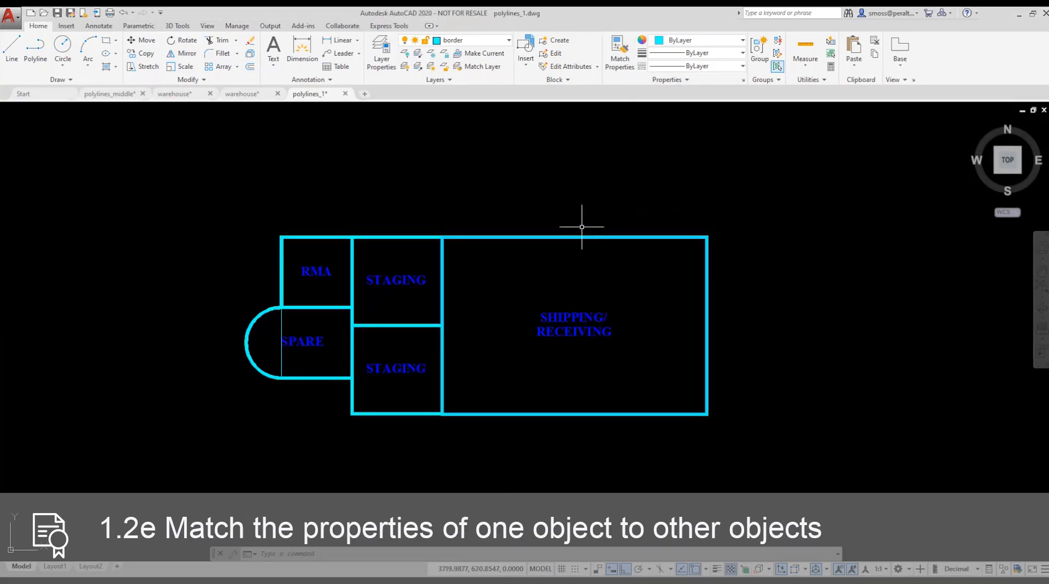
- Run MATCHPROP from the source border, confirm its settings, and apply to the other outlines
left_click(619, 59)
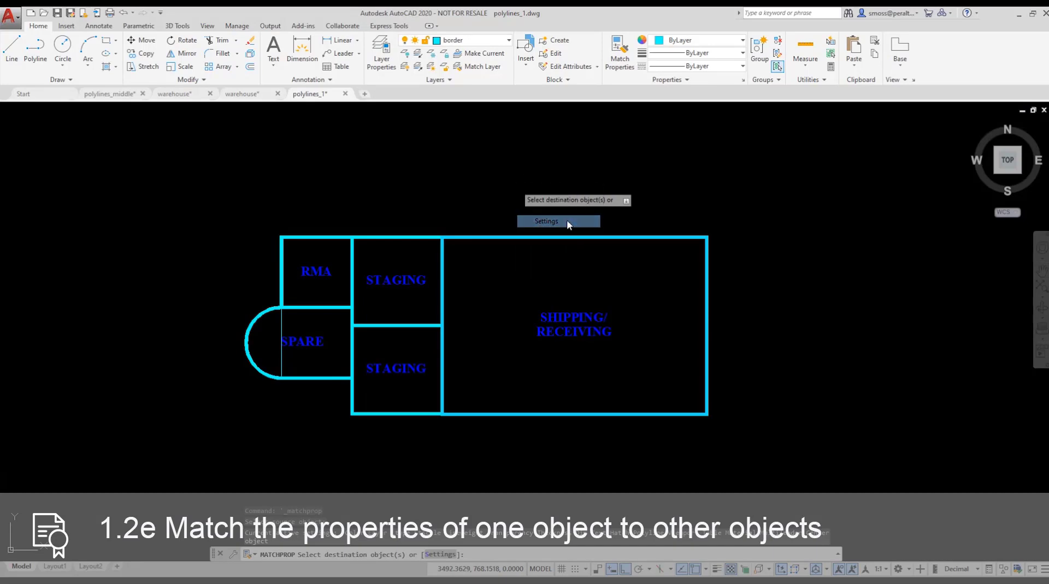
left_click(545, 221)
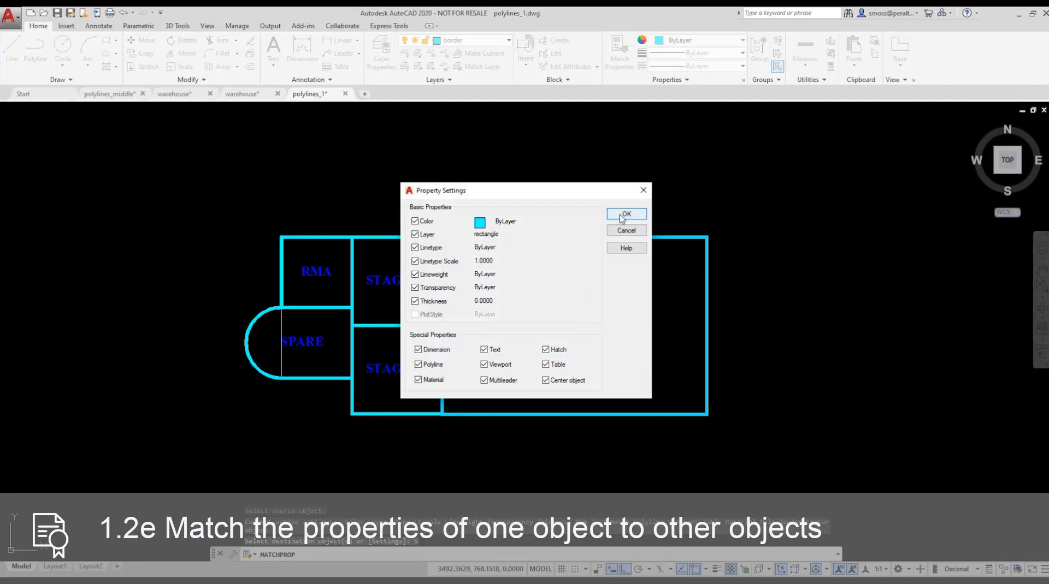
left_click(624, 214)
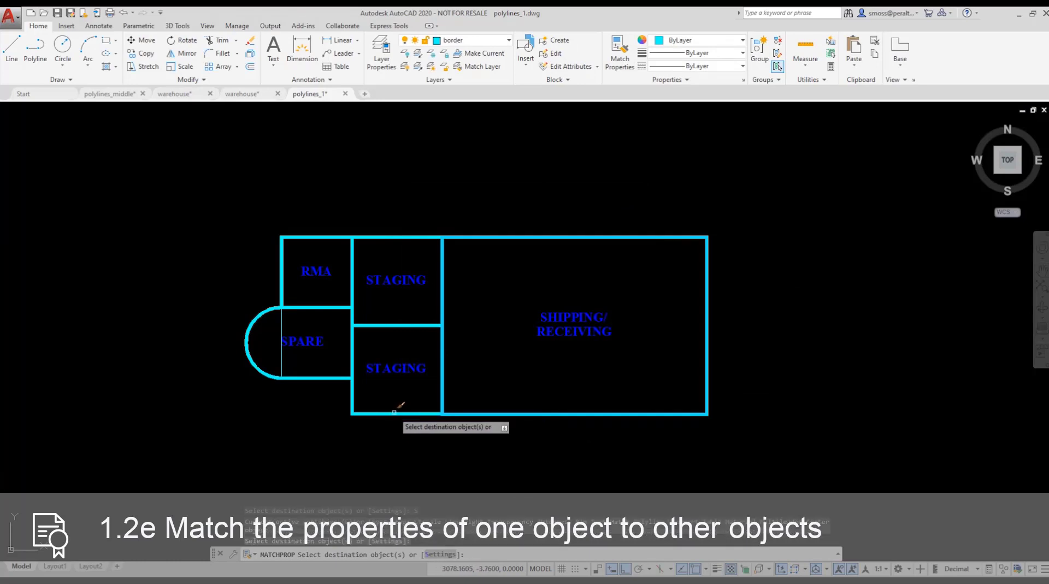
right_click(398, 408)
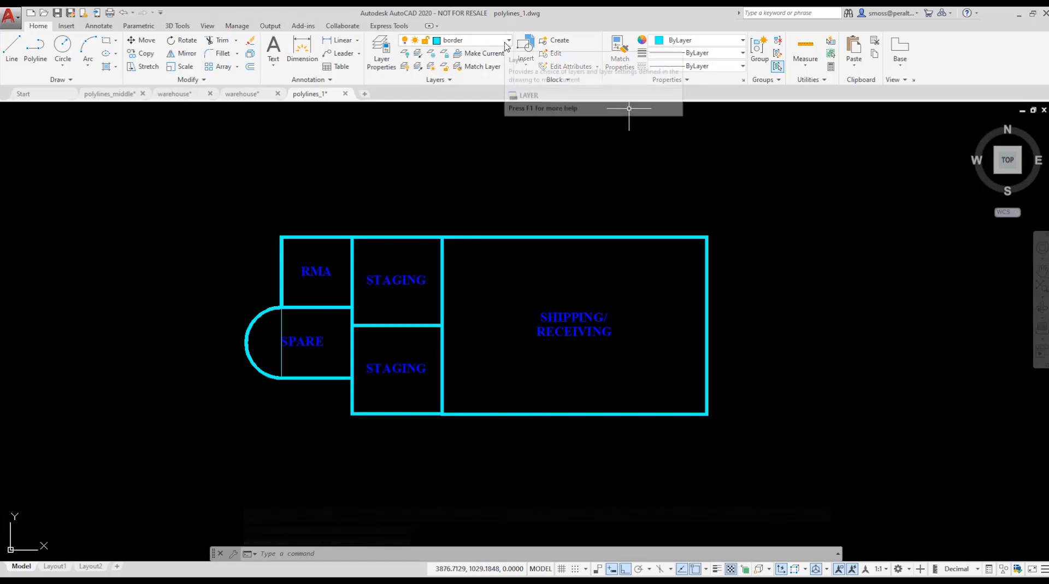
- Make boundary the current layer for the enclosing rectangle
left_click(507, 39)
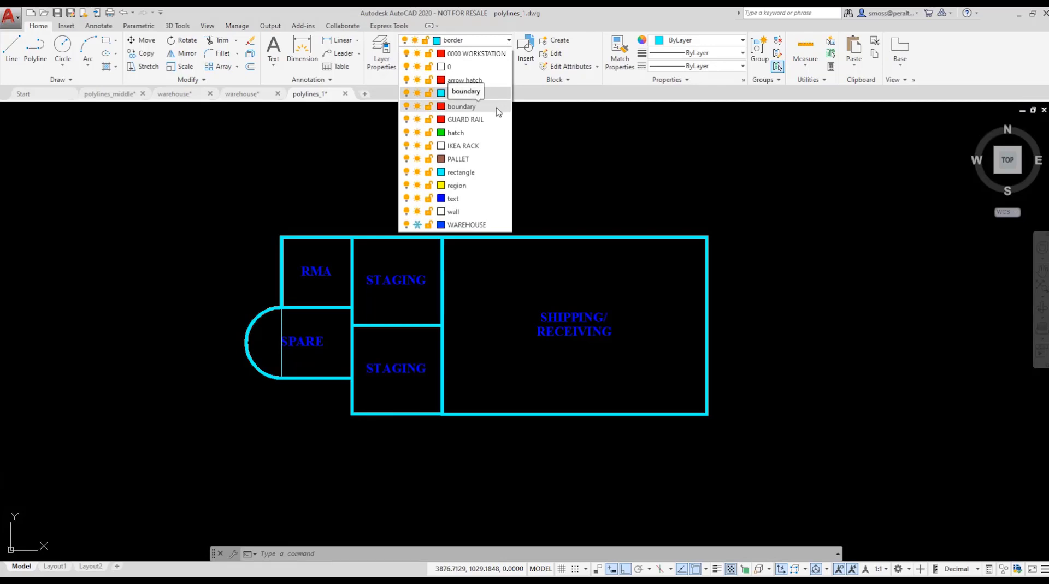
left_click(461, 105)
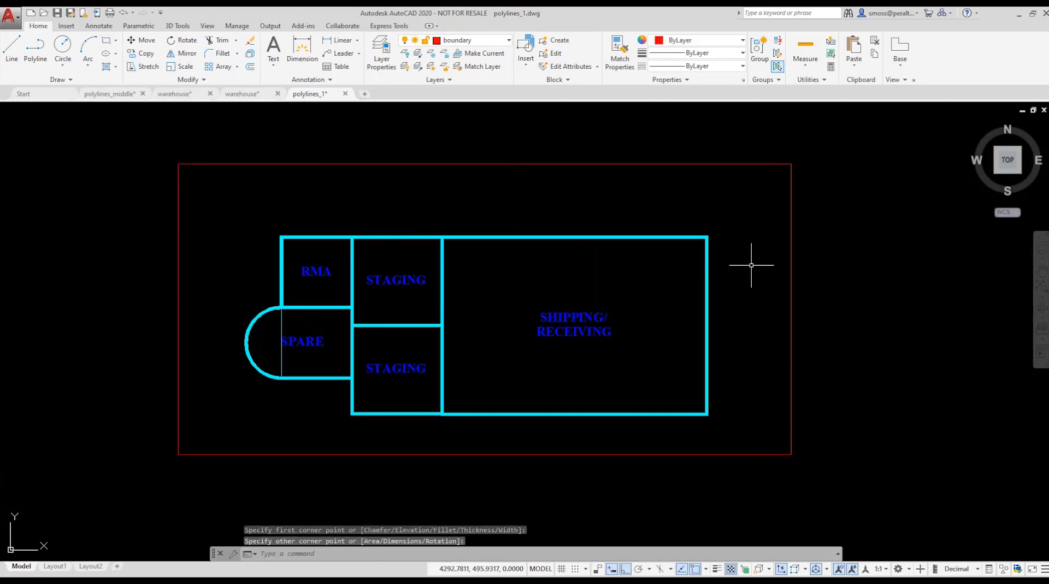
mouse_move(665, 161)
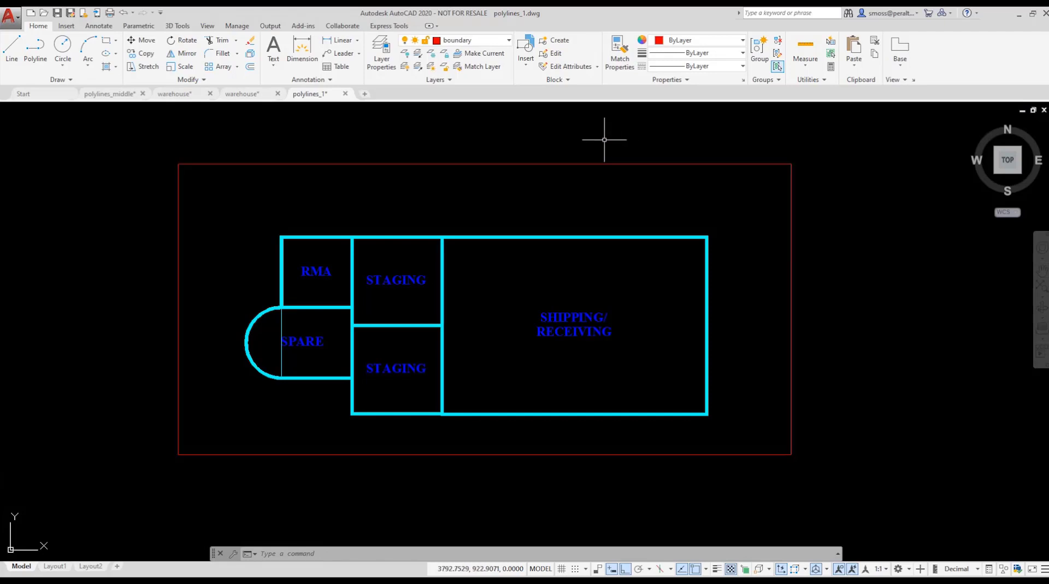
- Run BOUNDARY with object type Polyline and pick a point inside the enclosing area
type("BOUNDARY")
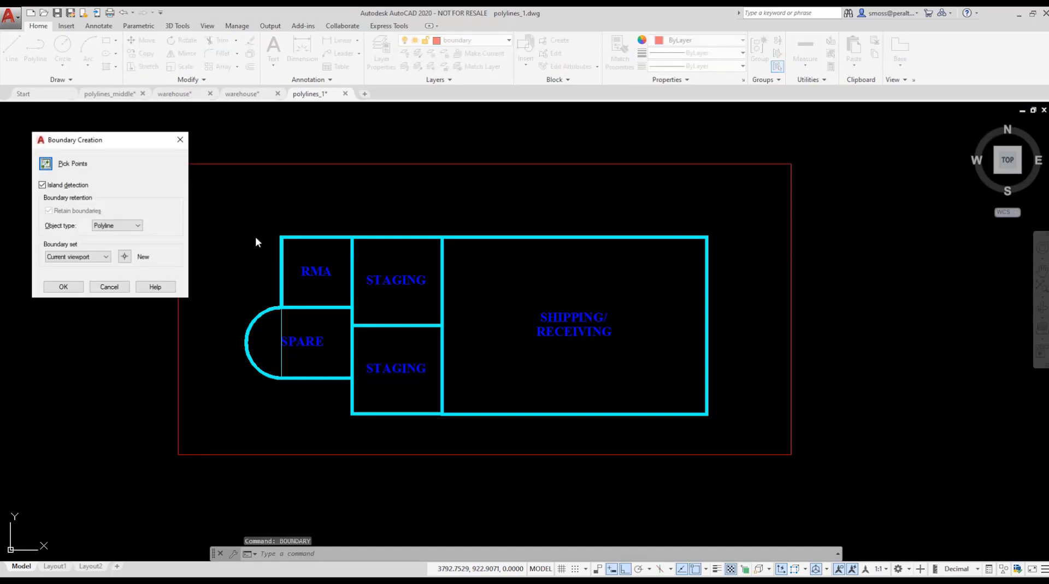
left_click(137, 225)
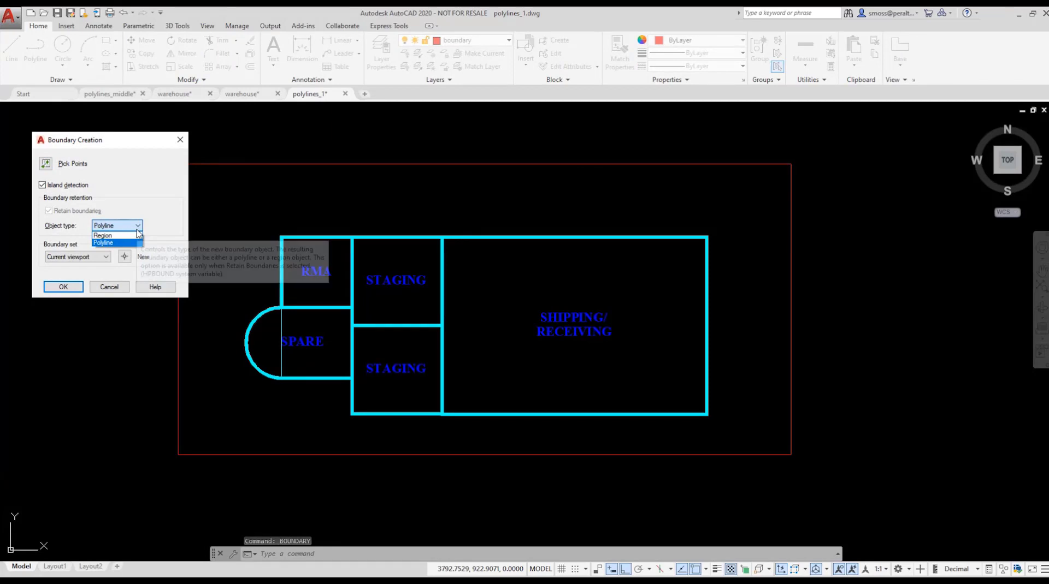
left_click(103, 243)
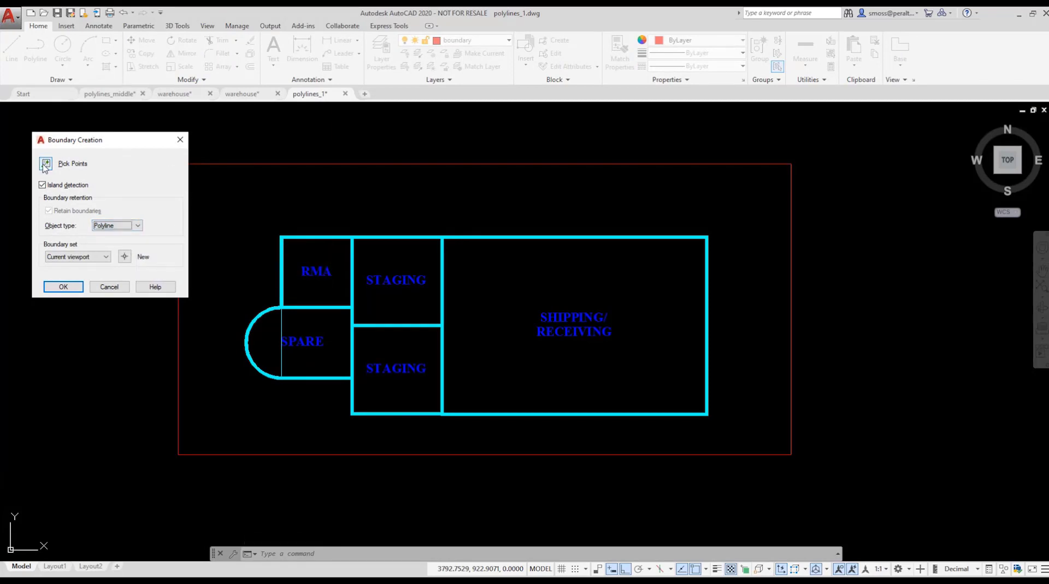
left_click(44, 164)
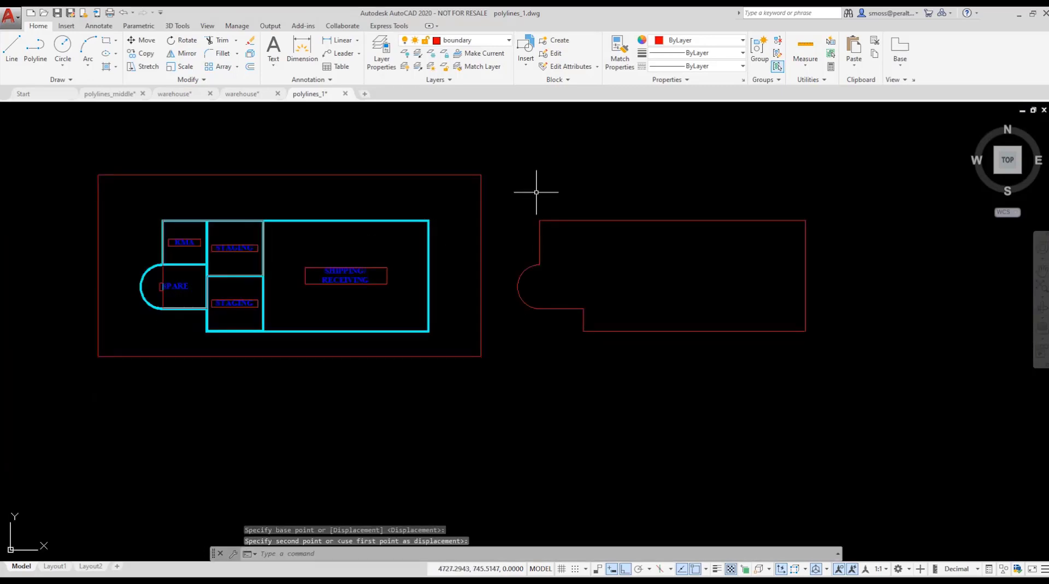
- Recenter the view on both drawings and switch status-bar units to Architectural
left_click_drag(535, 193, 536, 235)
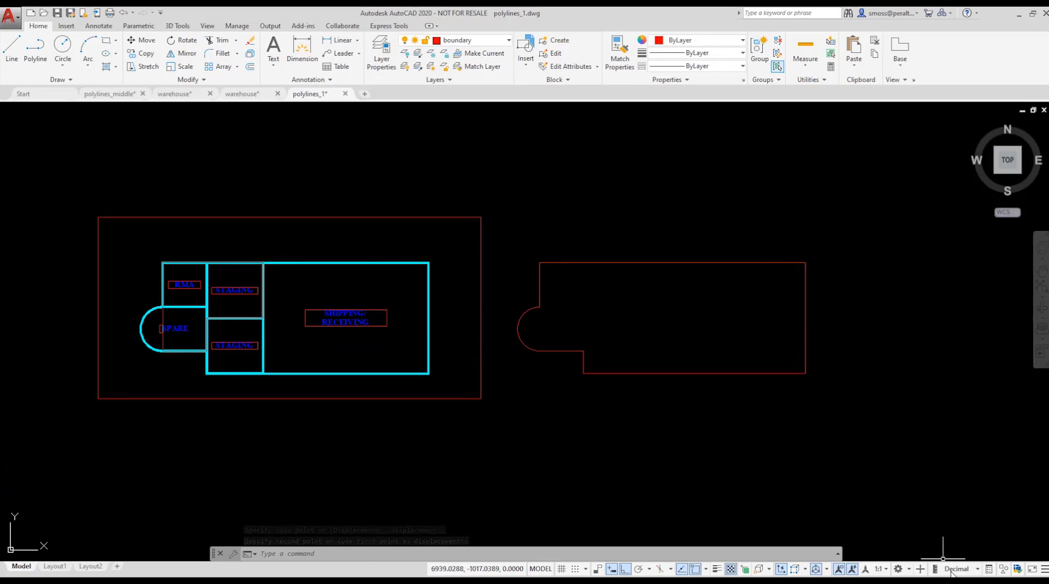
left_click(957, 569)
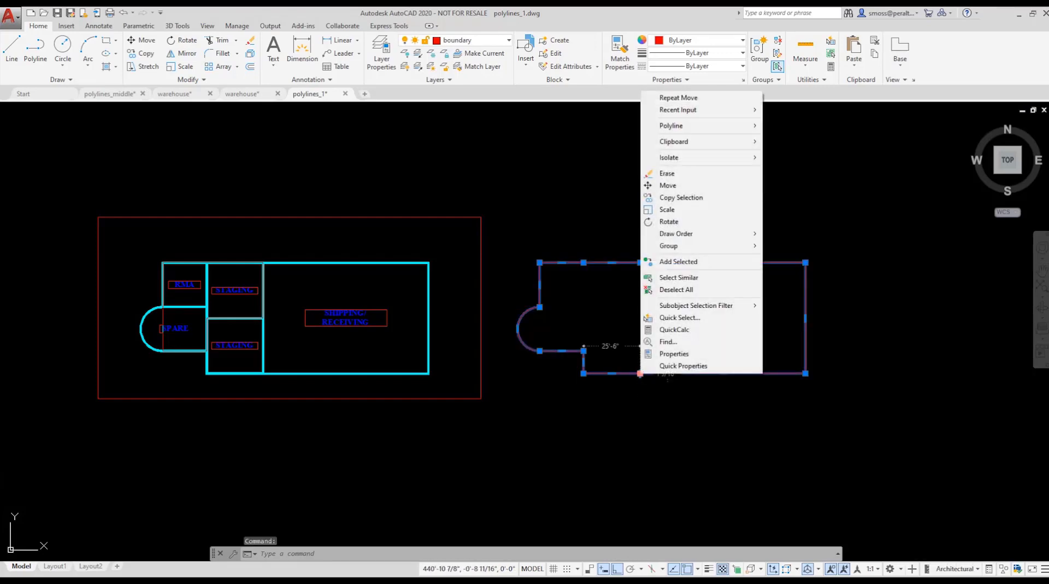
- Show the red boundary polyline's Properties with its area of about 6005 square feet
left_click(674, 354)
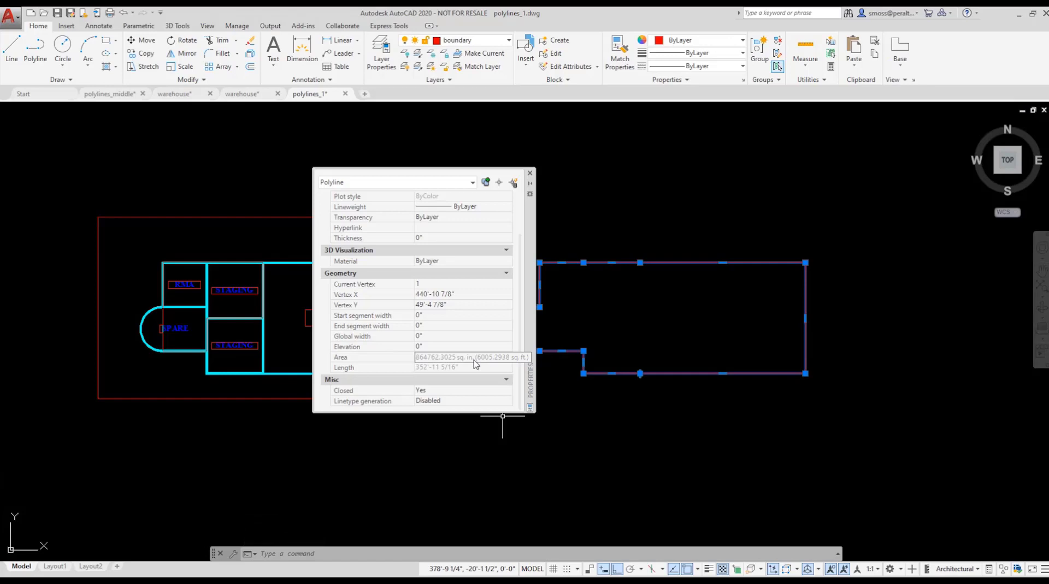
mouse_move(75, 422)
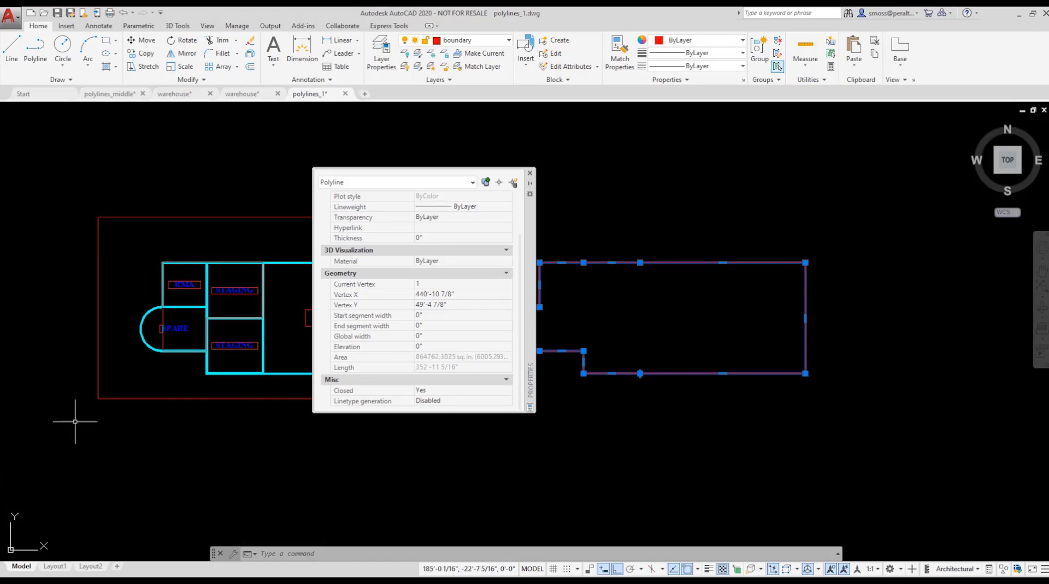